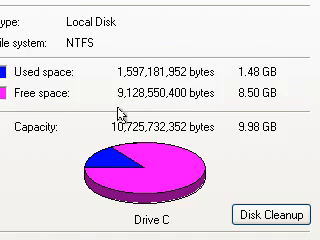
# - Scroll through My Computer to review drive C (8.50 GB free) and the VBOXADDITIONS CD drive D
pyautogui.scroll(-3)
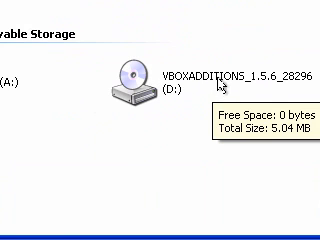
pyautogui.scroll(3)
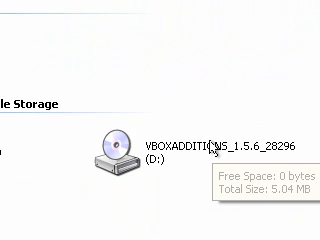
pyautogui.scroll(3)
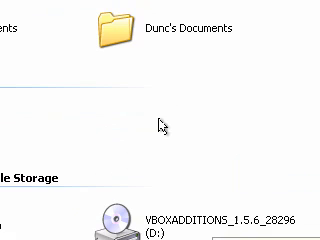
pyautogui.scroll(-3)
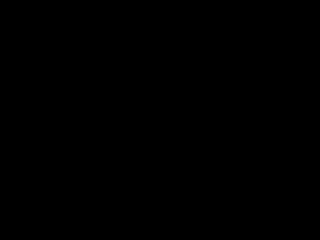
pyautogui.moveTo(224, 128)
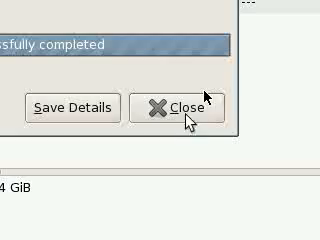
# - Dismiss GParted's completed partition operations report so Windows XP can reboot
pyautogui.click(184, 108)
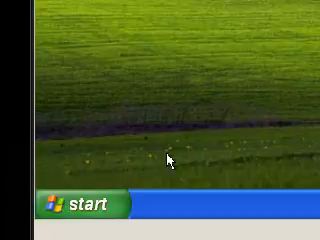
pyautogui.click(58, 204)
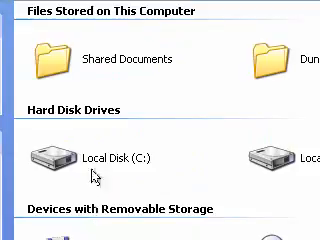
pyautogui.moveTo(96, 162)
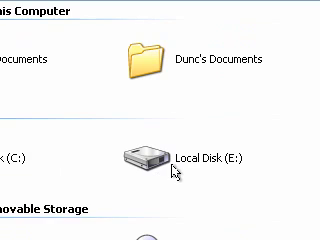
# - Scroll My Computer's Hard Disk Drives to confirm Local Disk (E:) appears beside Local Disk (C:)
pyautogui.scroll(-3)
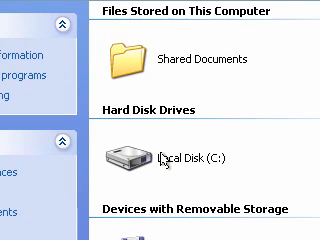